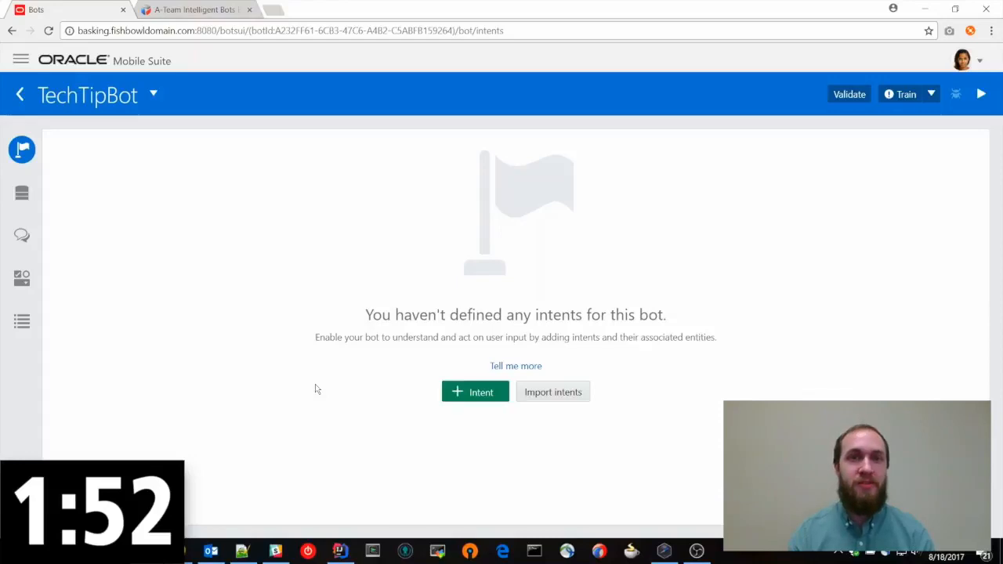
Create the greeting intent with hi, hey and hello examples, and add a weather intent.
{"action": "left_click", "coordinate": [475, 392]}
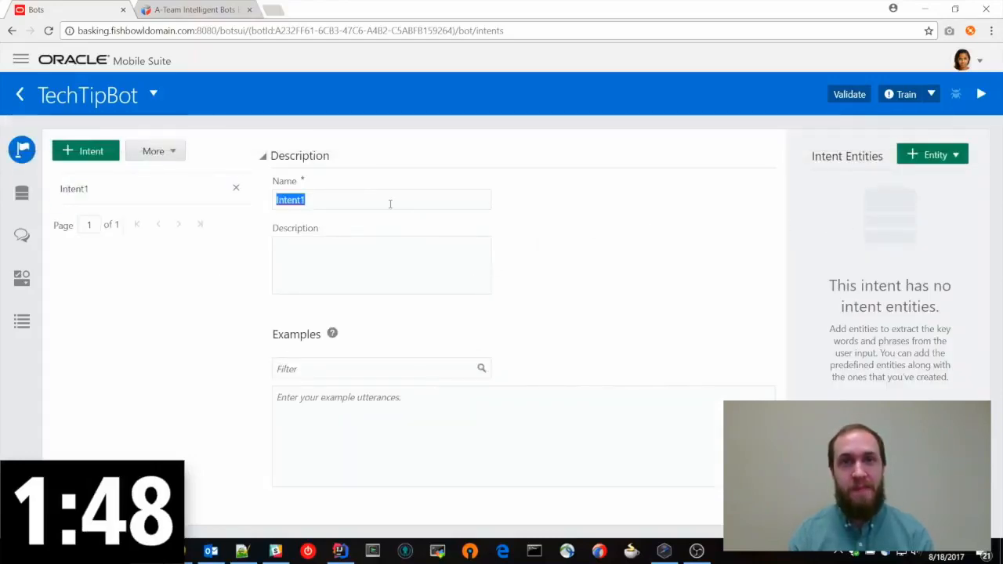
{"action": "type", "text": "greeting"}
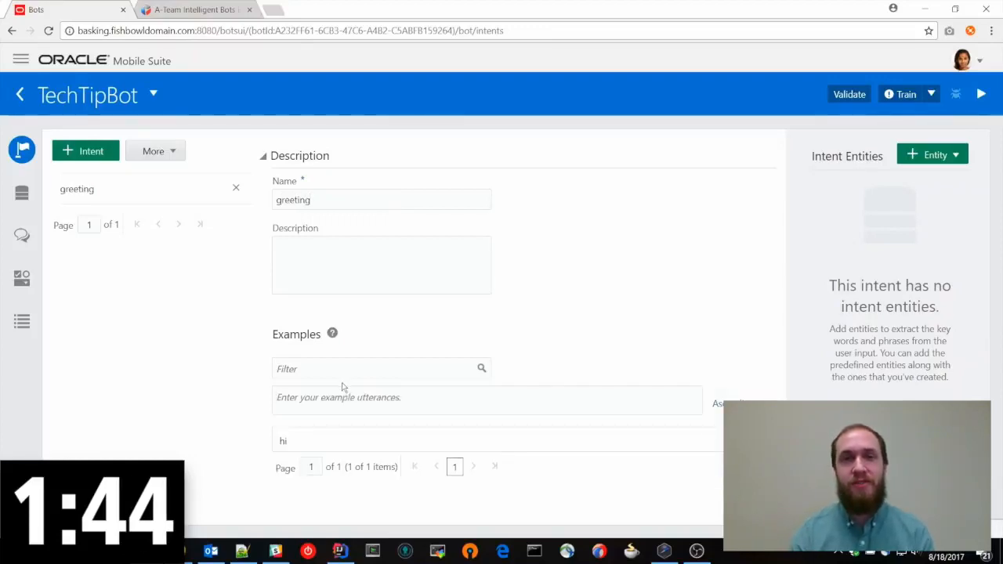
{"action": "type", "text": "he"}
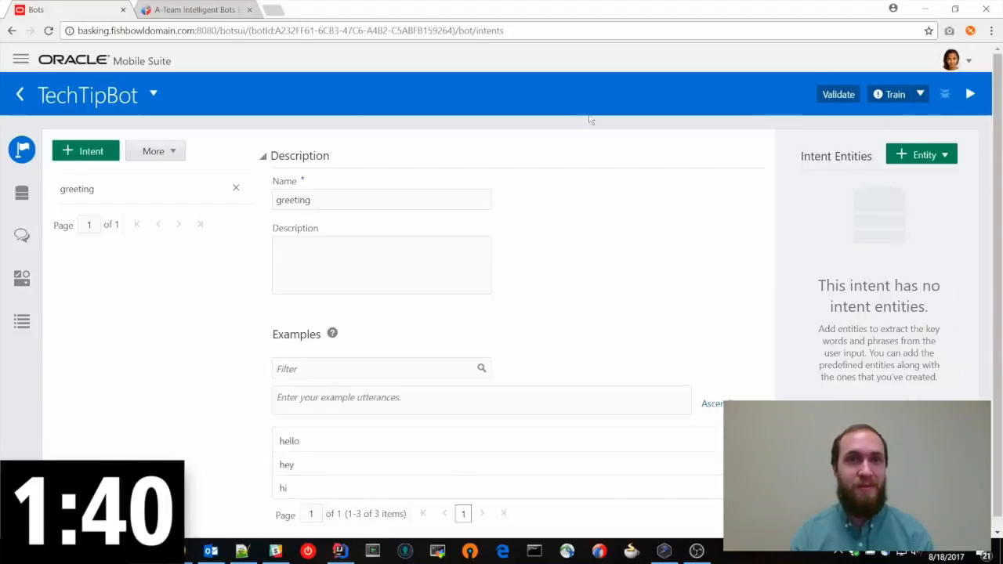
{"action": "left_click", "coordinate": [85, 151]}
{"action": "type", "text": "w"}
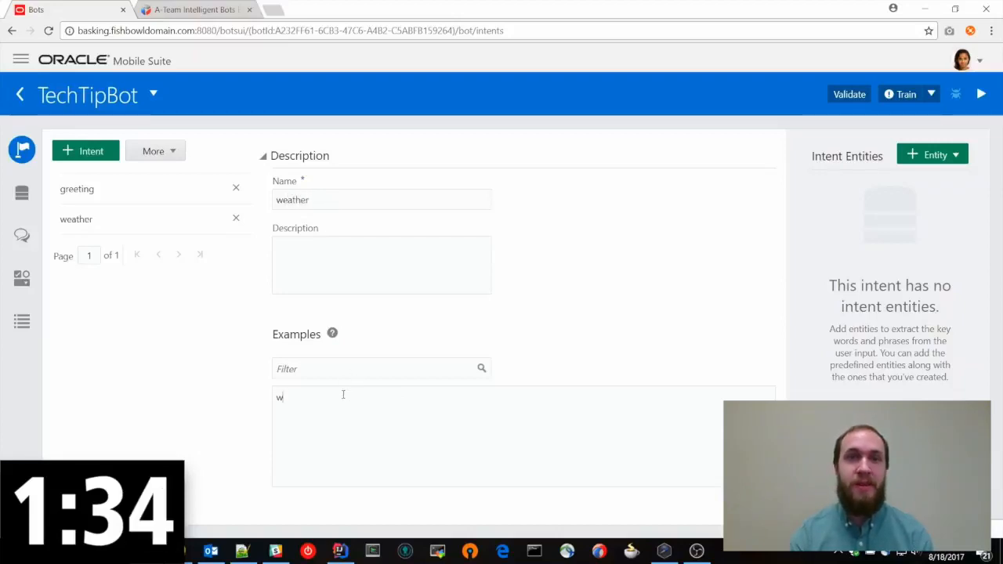
Add three weather examples covering Minneapolis weather, Chicago weather, and whether Hawaii is rainy or sunny.
{"action": "type", "text": "hat is the weather in"}
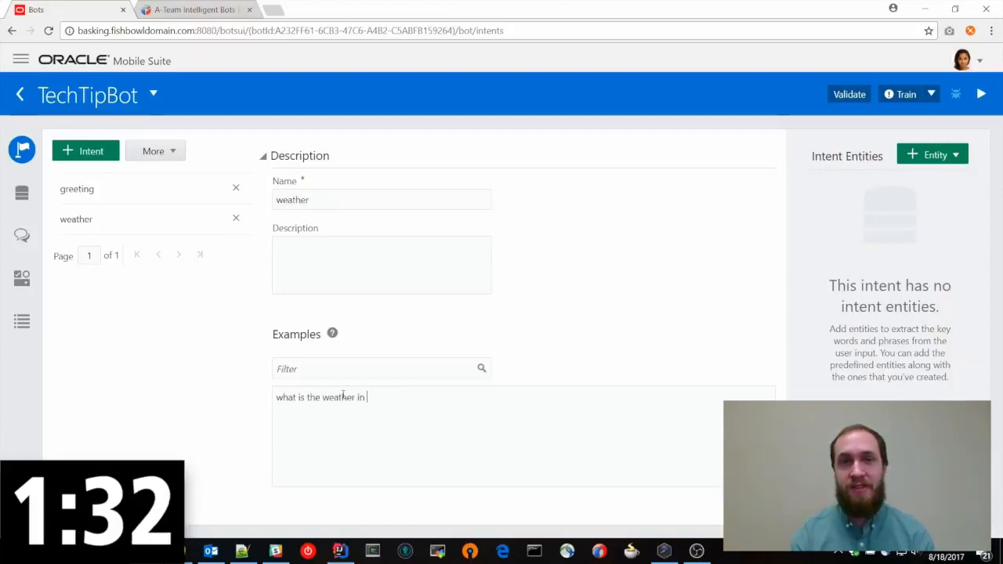
{"action": "key", "text": "Return"}
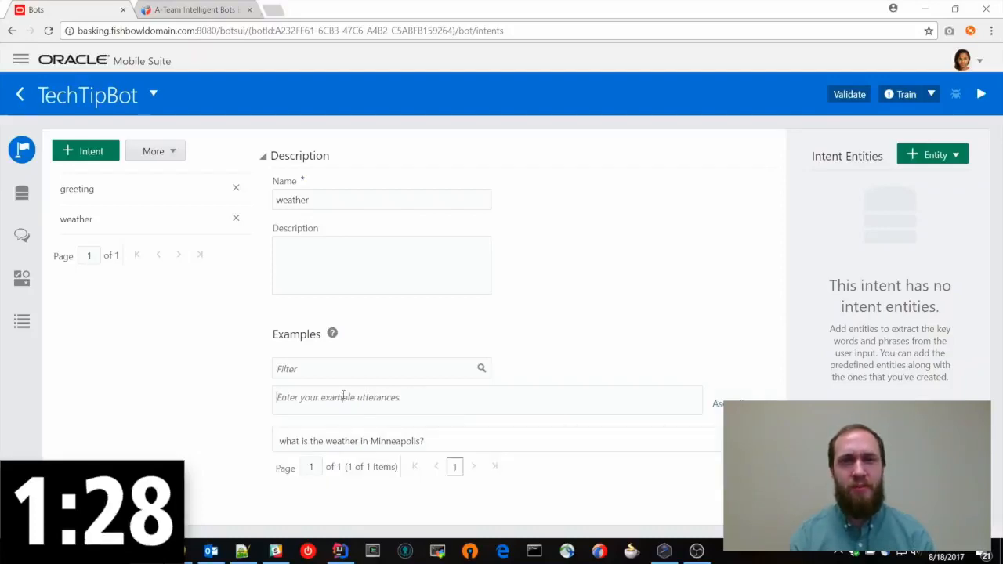
{"action": "type", "text": "give me the"}
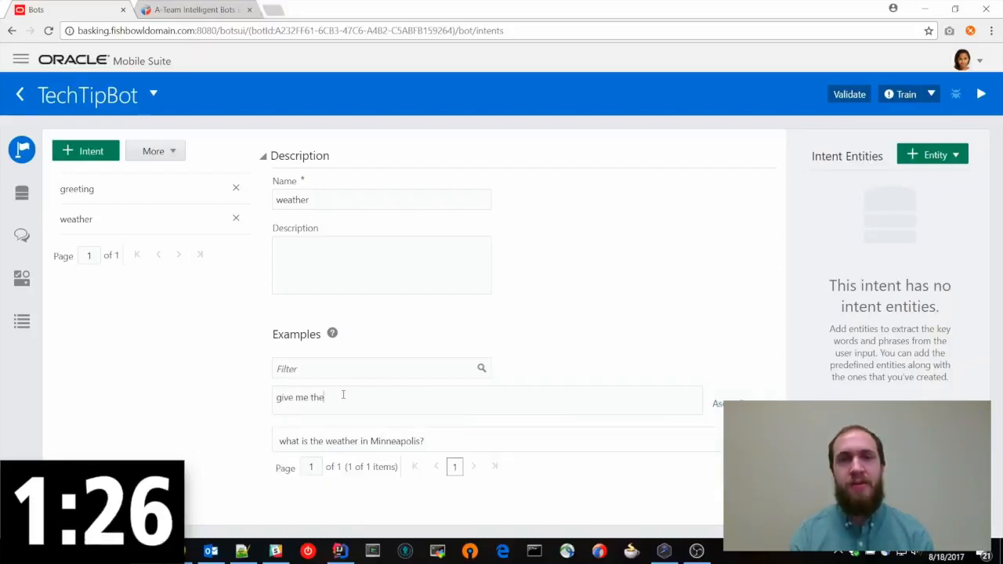
{"action": "type", "text": "weather in chic"}
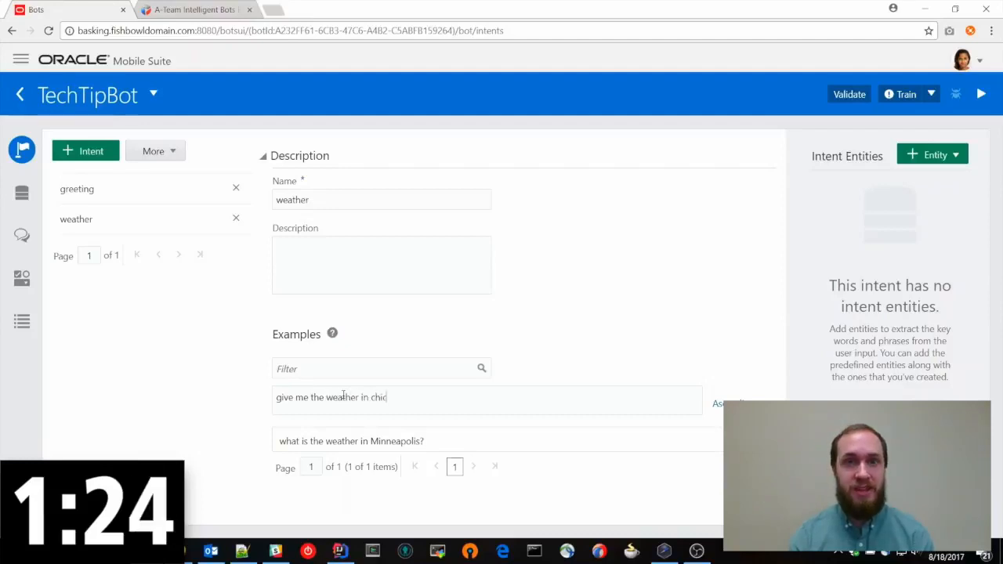
{"action": "key", "text": "Return"}
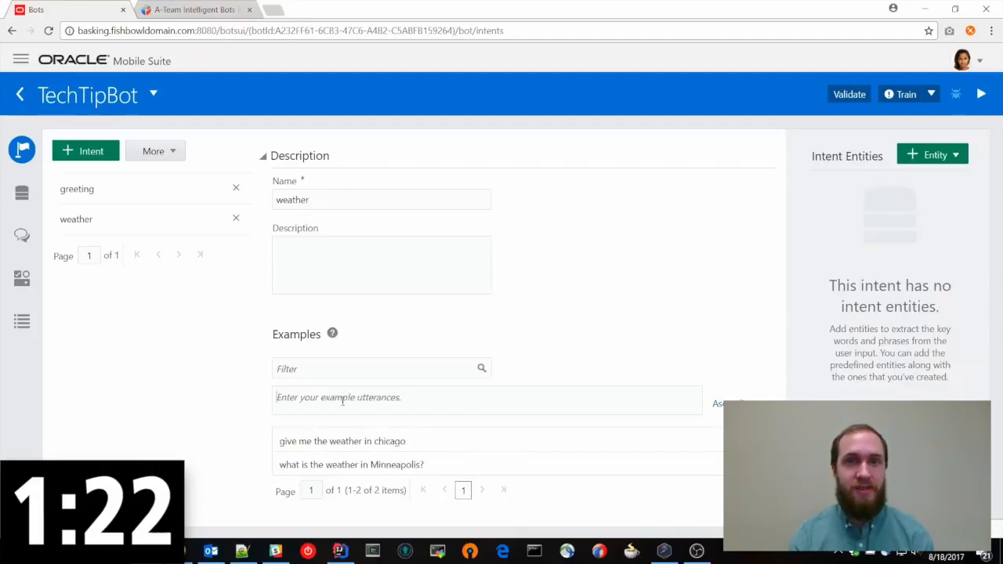
{"action": "type", "text": "is"}
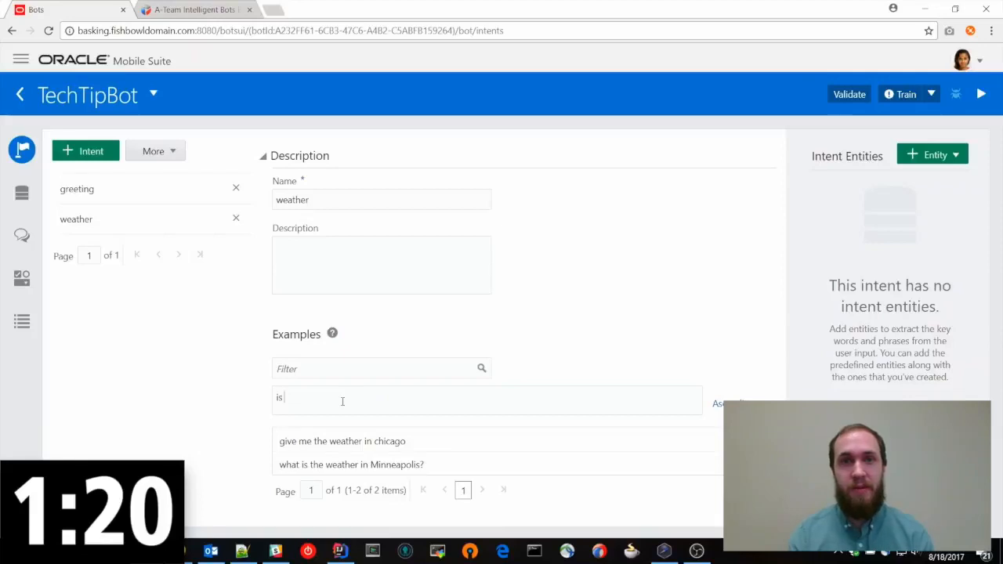
{"action": "type", "text": "it rainy or sunny"}
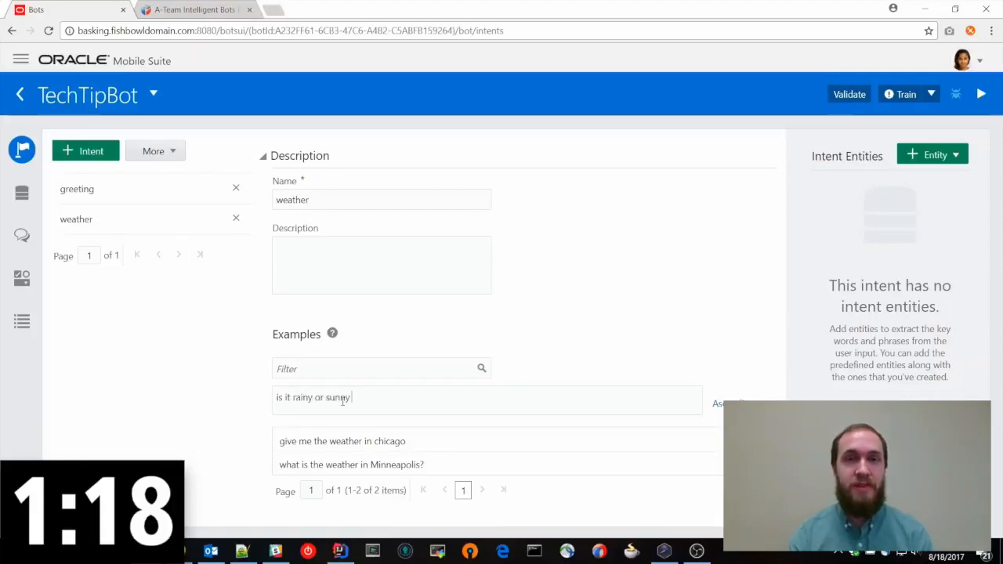
{"action": "key", "text": "Return"}
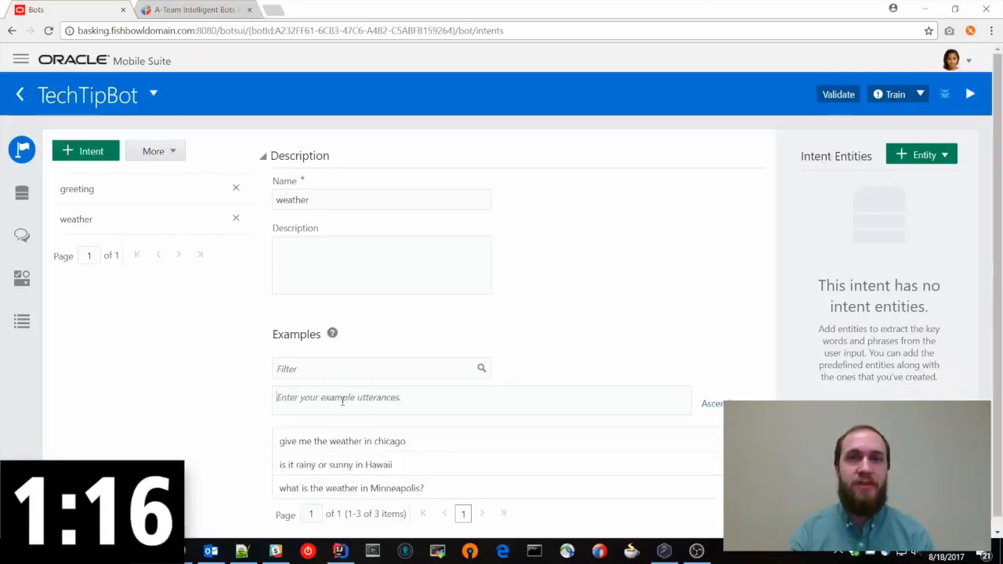
Attach the ADDRESS entity to the weather intent and train the bot.
{"action": "left_click", "coordinate": [922, 154]}
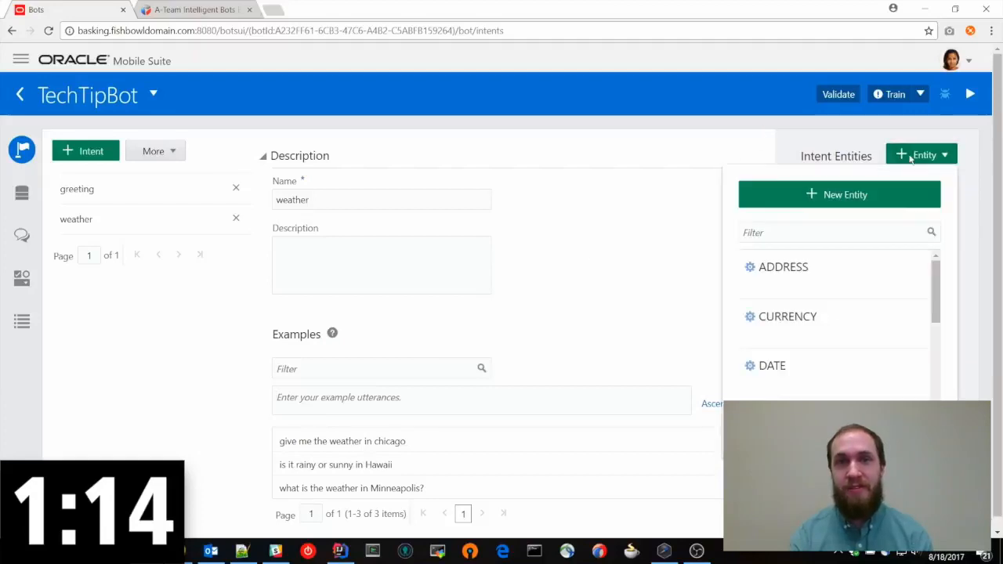
{"action": "left_click", "coordinate": [783, 266]}
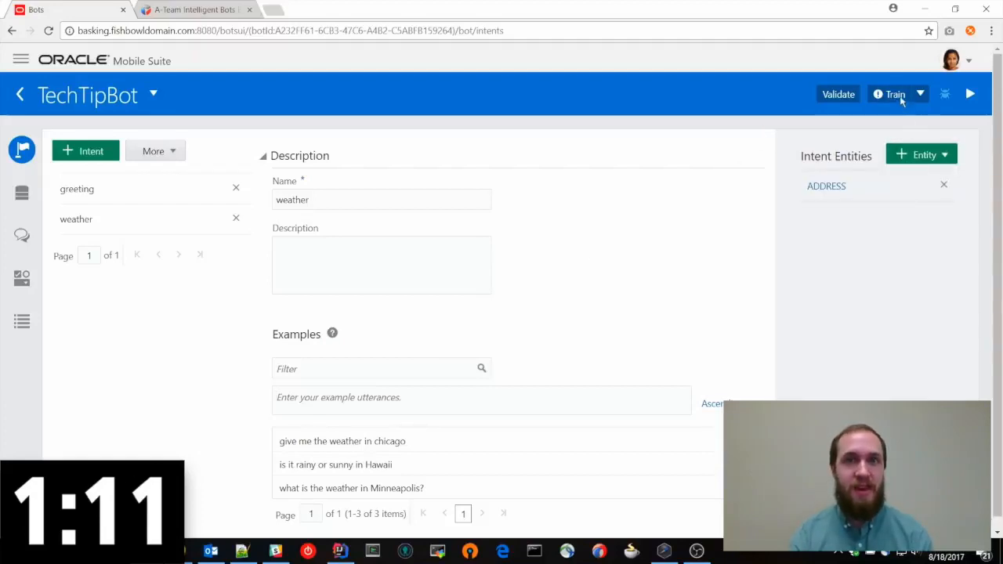
{"action": "left_click", "coordinate": [192, 9]}
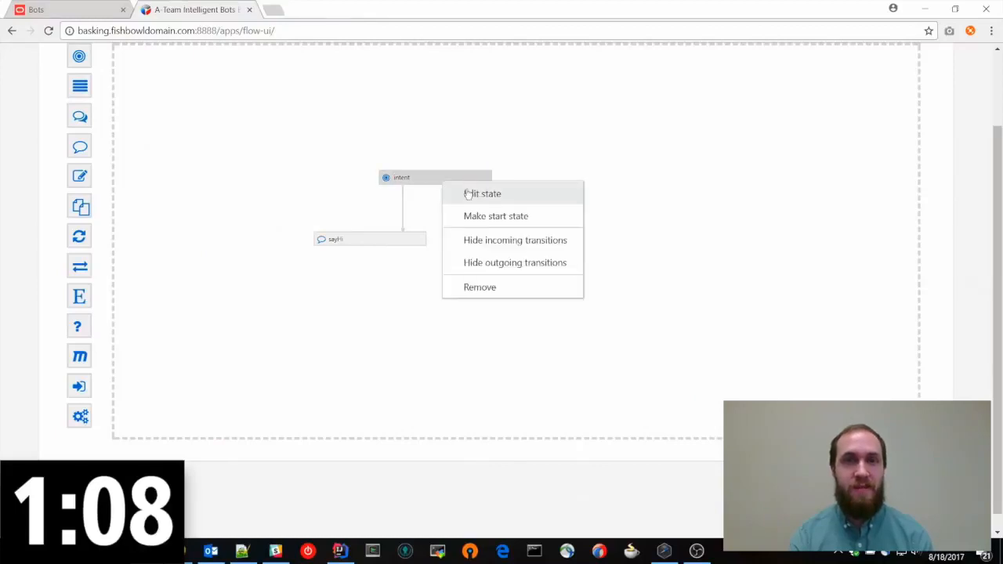
{"action": "left_click", "coordinate": [483, 194]}
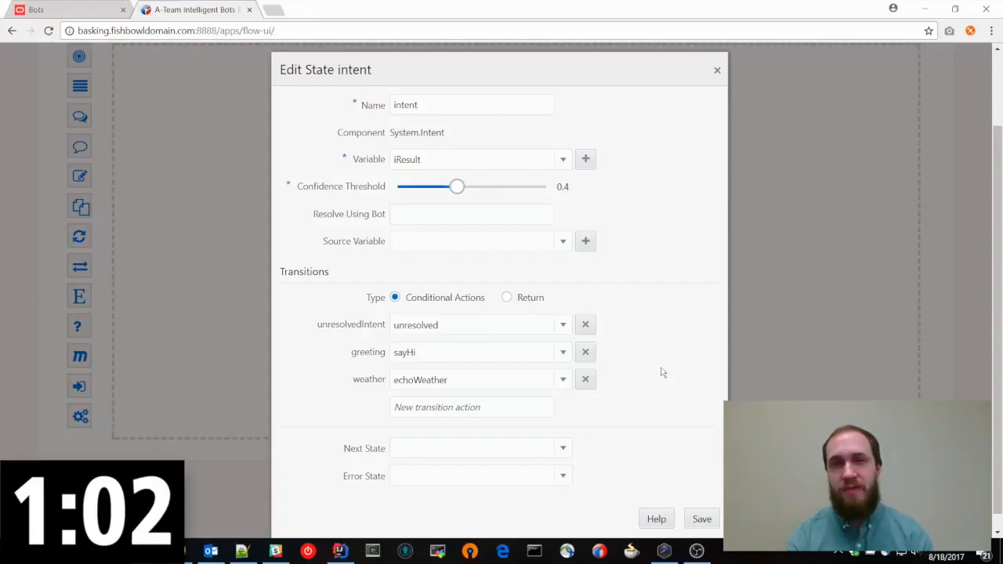
{"action": "mouse_move", "coordinate": [713, 111]}
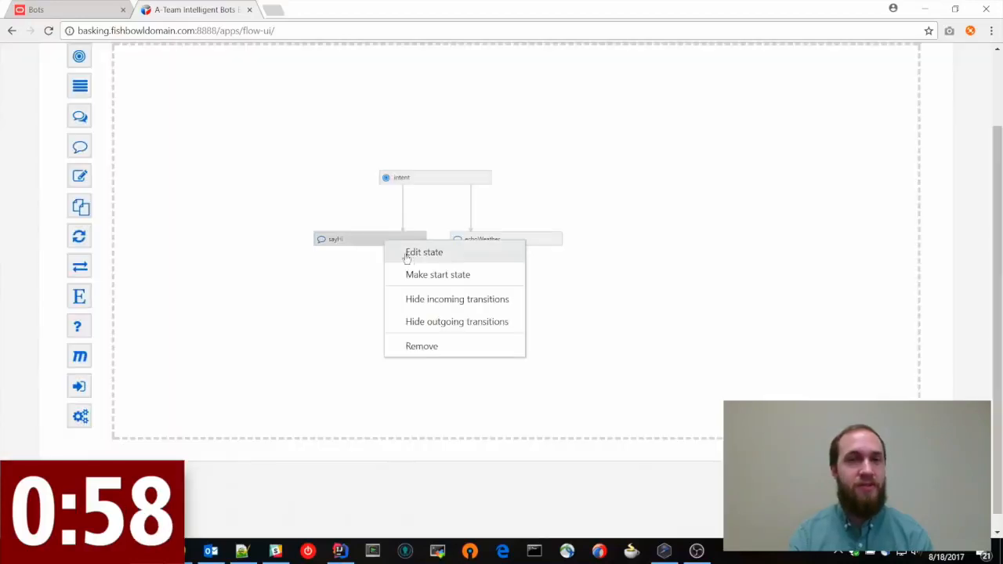
{"action": "left_click", "coordinate": [425, 252]}
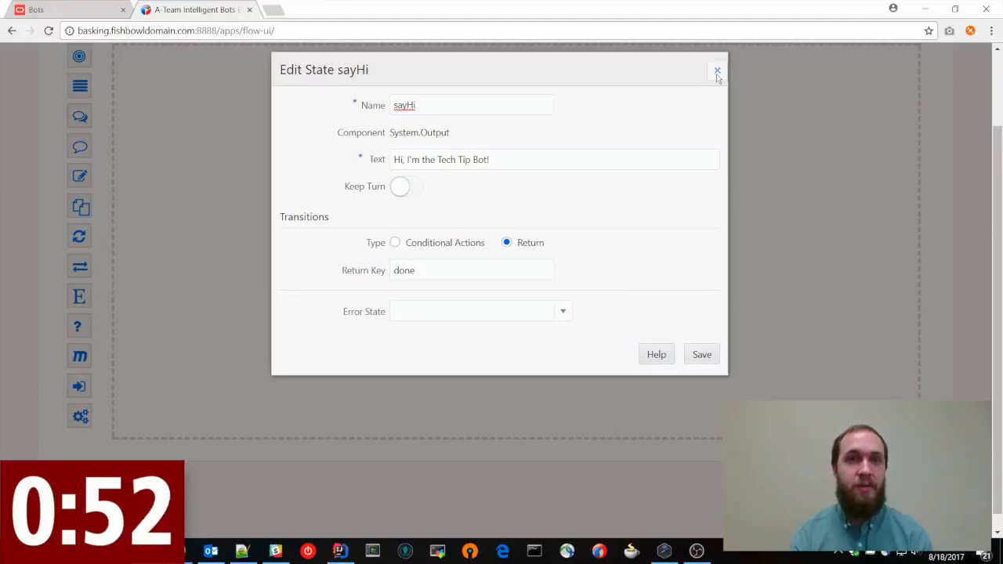
{"action": "left_click", "coordinate": [717, 71]}
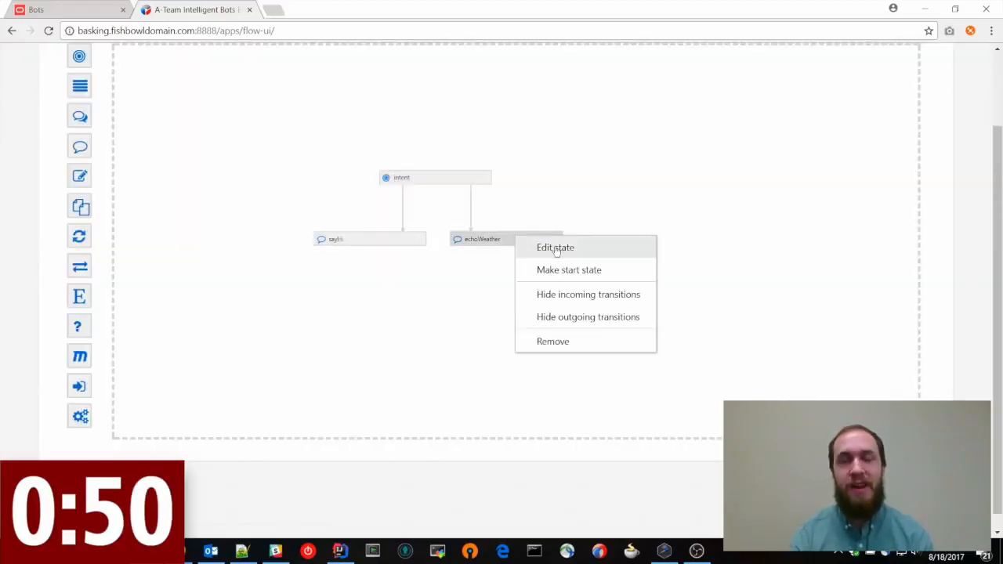
{"action": "left_click", "coordinate": [556, 247]}
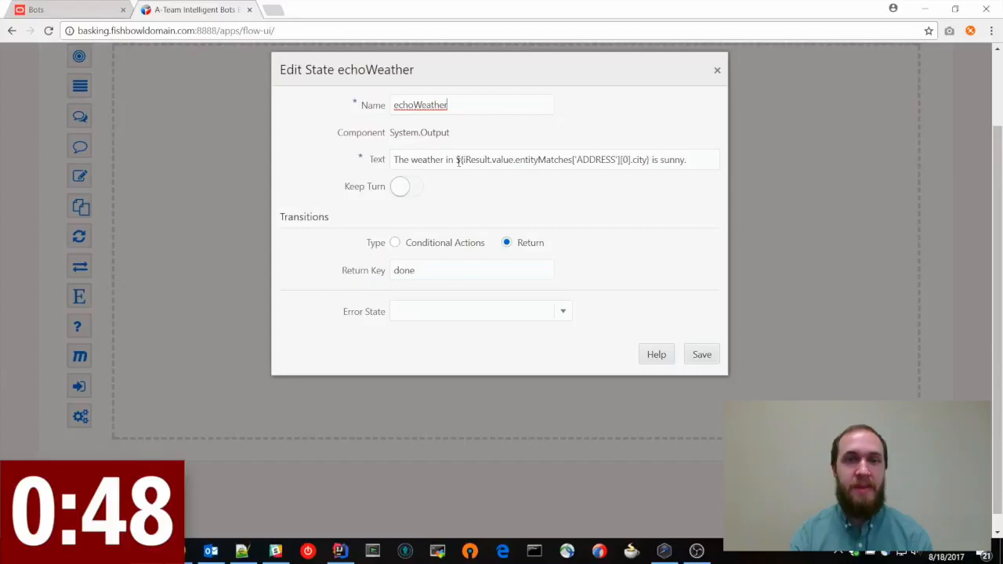
{"action": "double_click", "coordinate": [549, 159]}
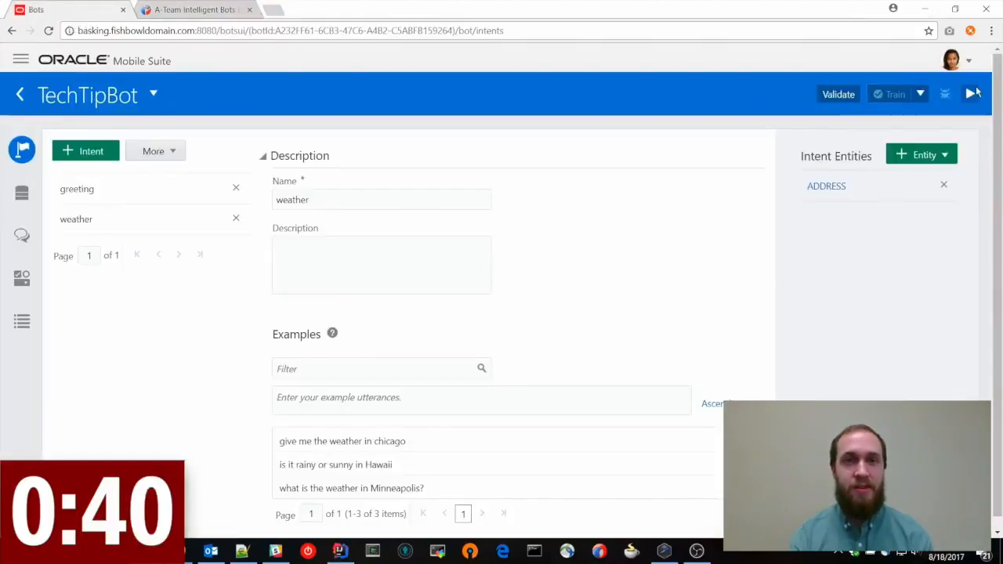
Open the chat tester for TechTipBot.
{"action": "left_click", "coordinate": [970, 94]}
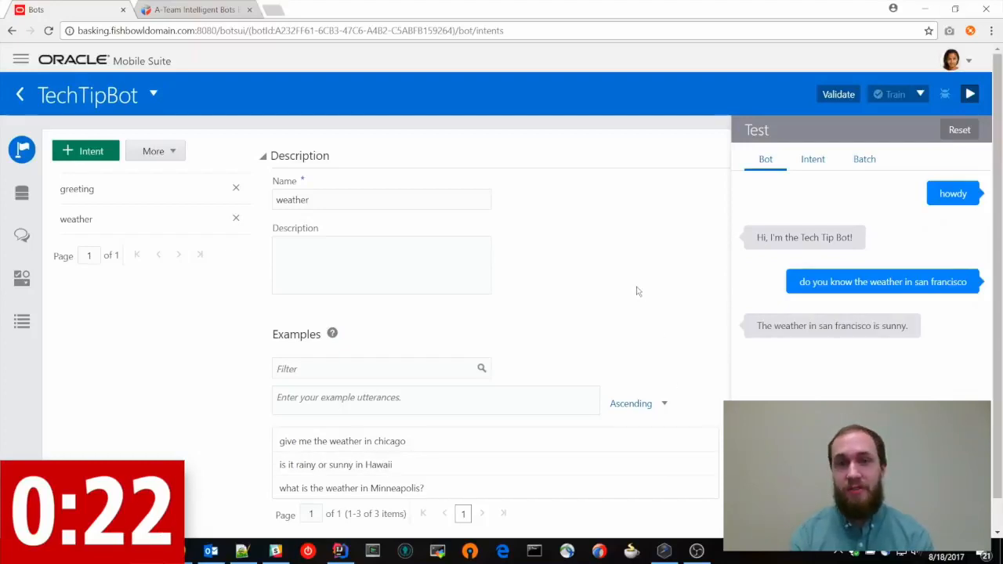
{"action": "mouse_move", "coordinate": [619, 294]}
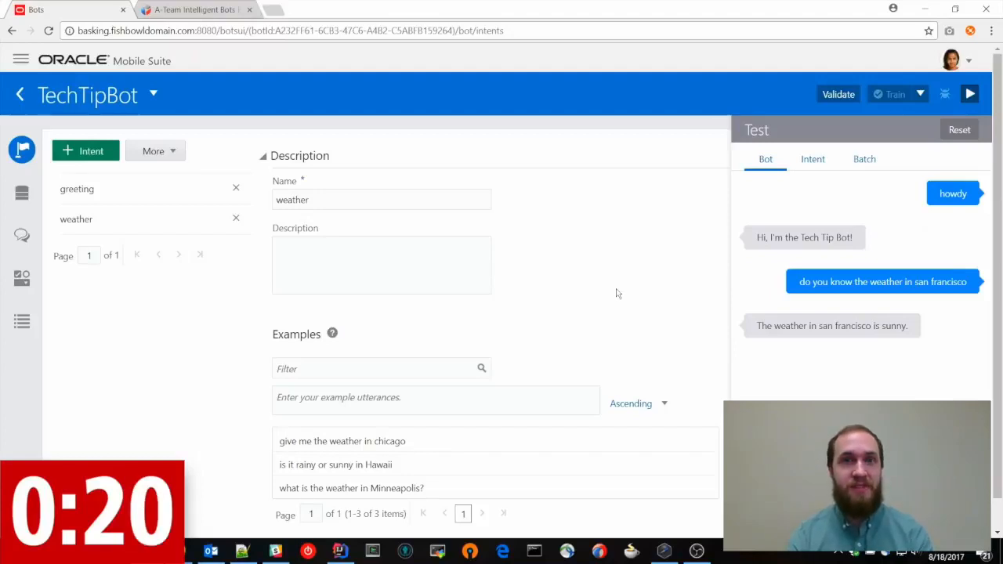